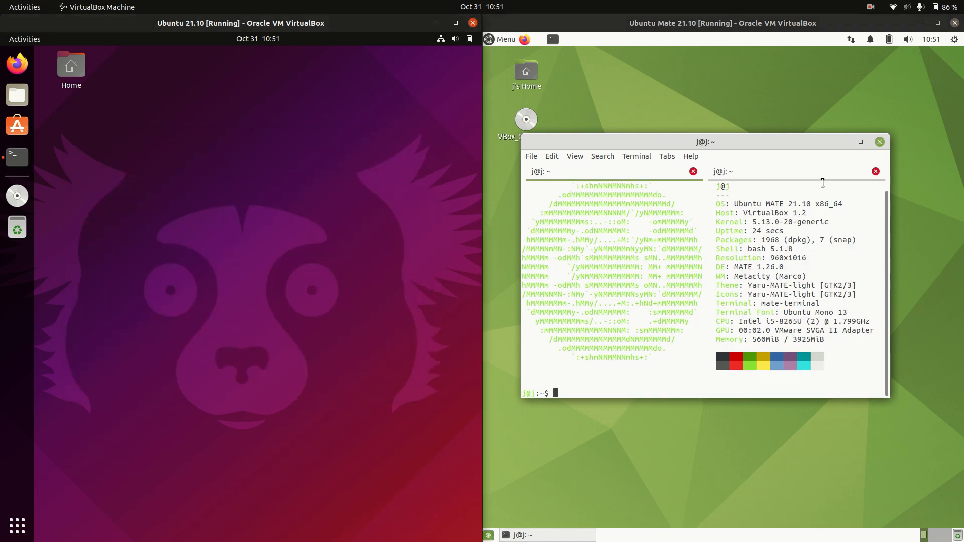
# Step: Minimize the MATE VM's terminal so both desktops sit bare side by side
pyautogui.click(878, 141)
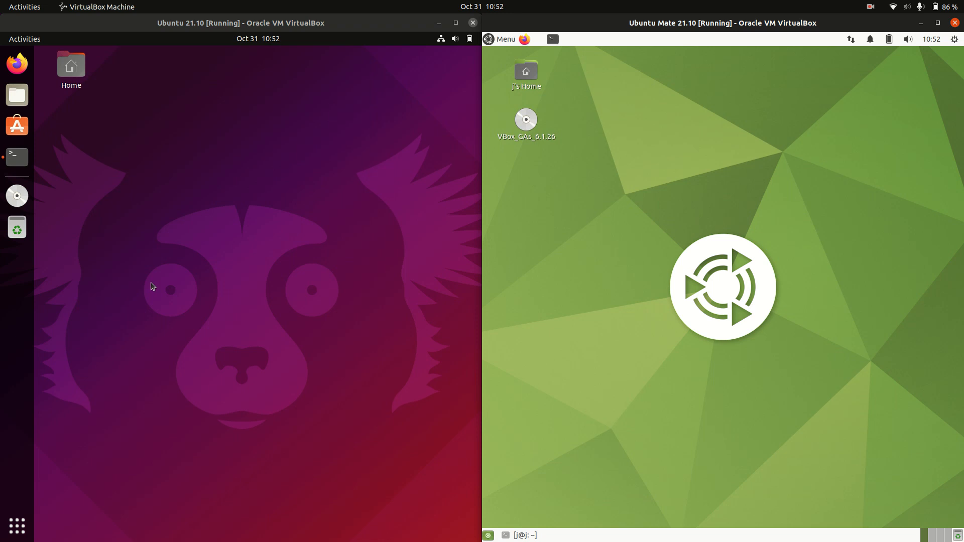
pyautogui.moveTo(17, 157)
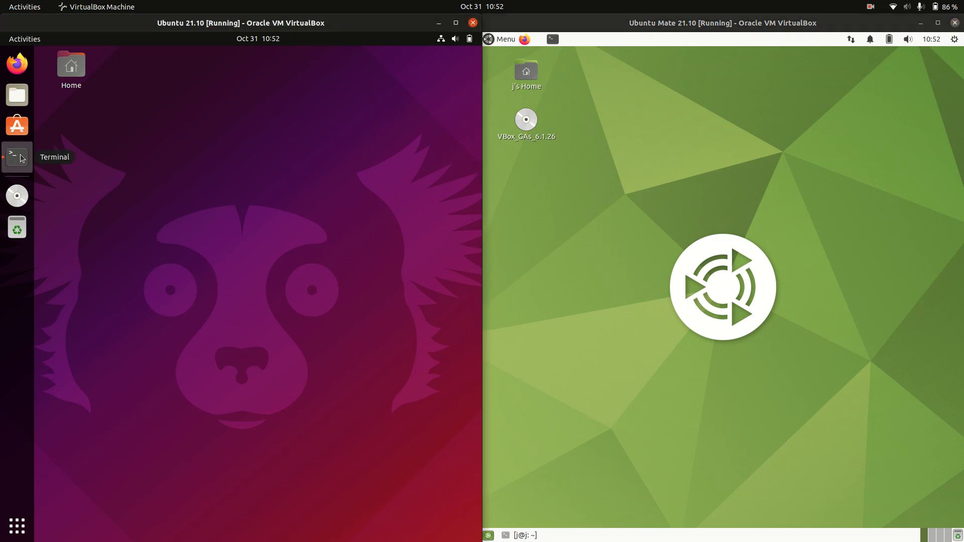
# Step: Run neofetch in a GNOME terminal beside the restored MATE terminal and bring up the MATE Menu
pyautogui.click(17, 156)
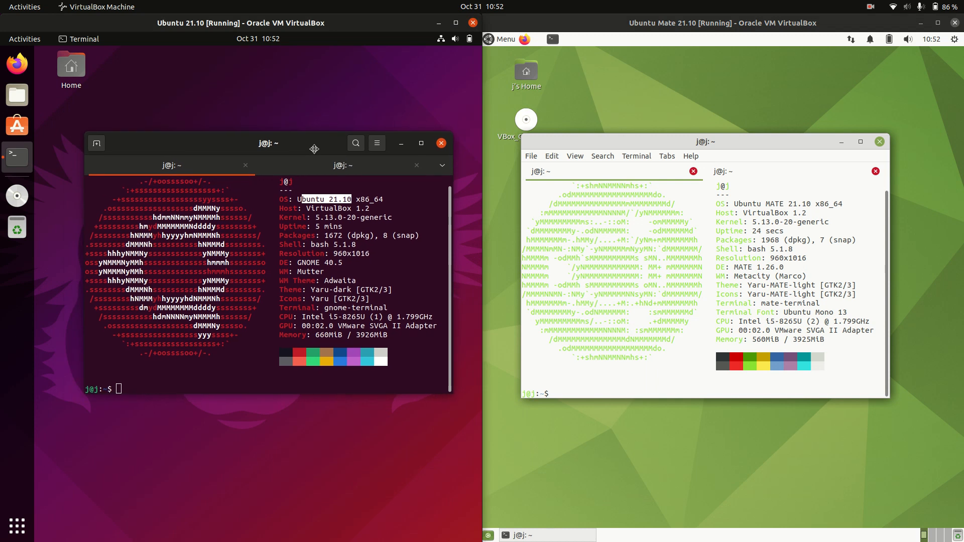
pyautogui.moveTo(277, 156)
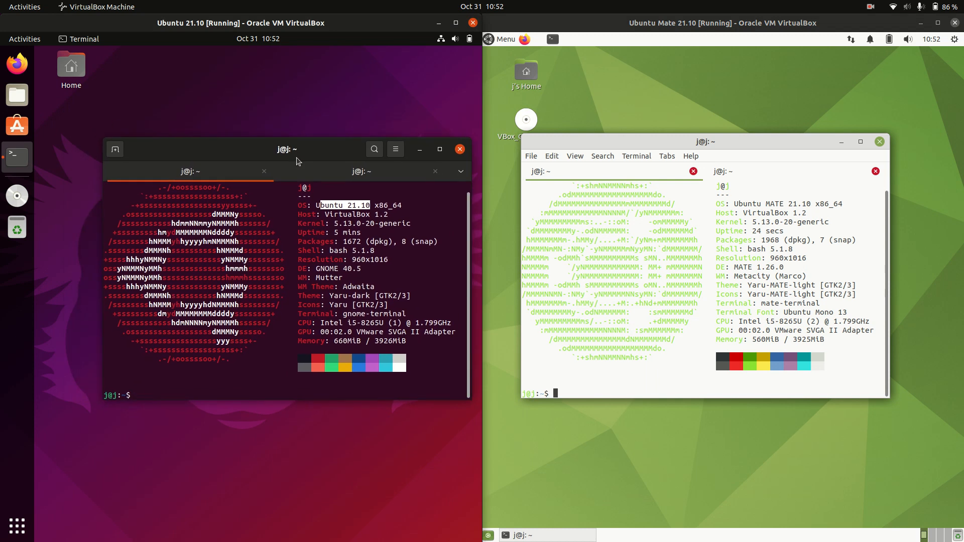
pyautogui.moveTo(337, 198)
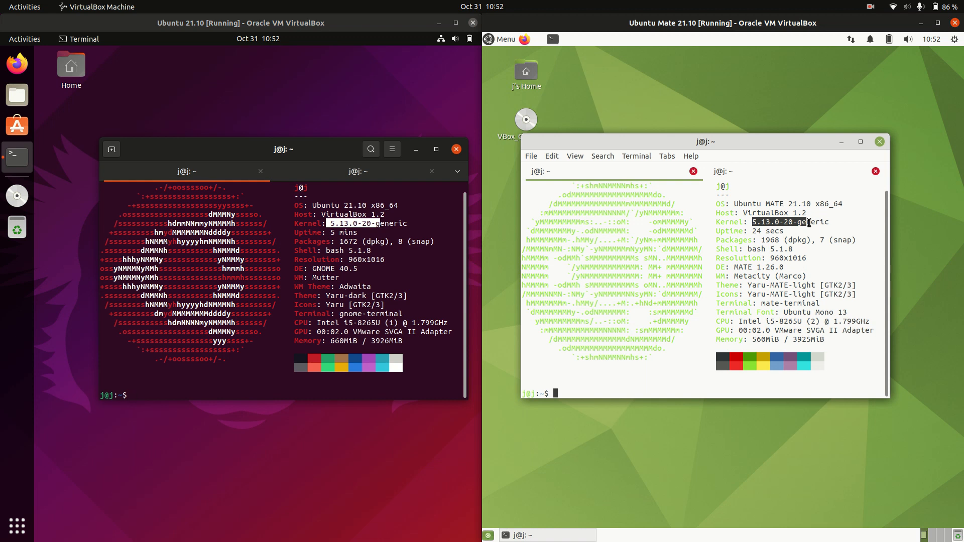
pyautogui.click(328, 227)
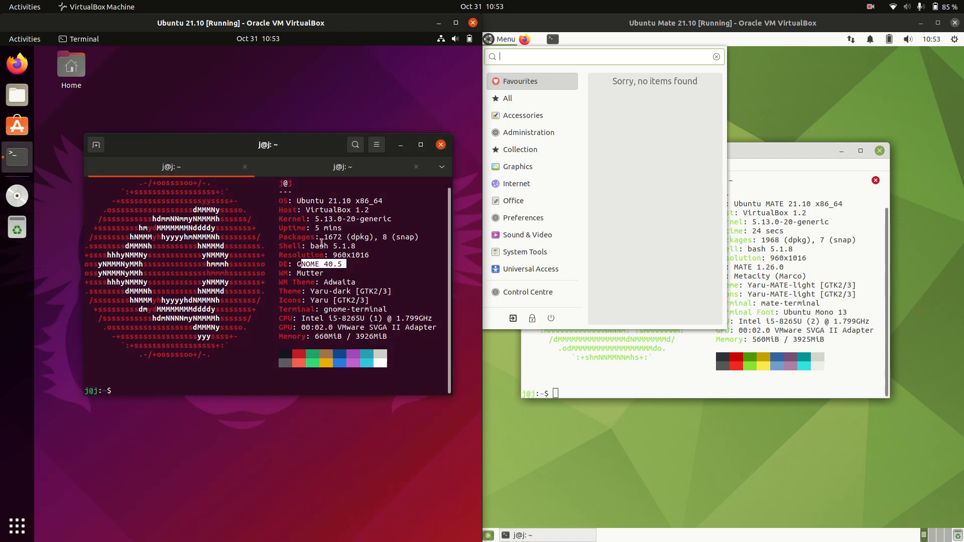
# Step: Compare GNOME's Show Applications grid with the MATE Menu, then close both menus
pyautogui.rightClick(194, 67)
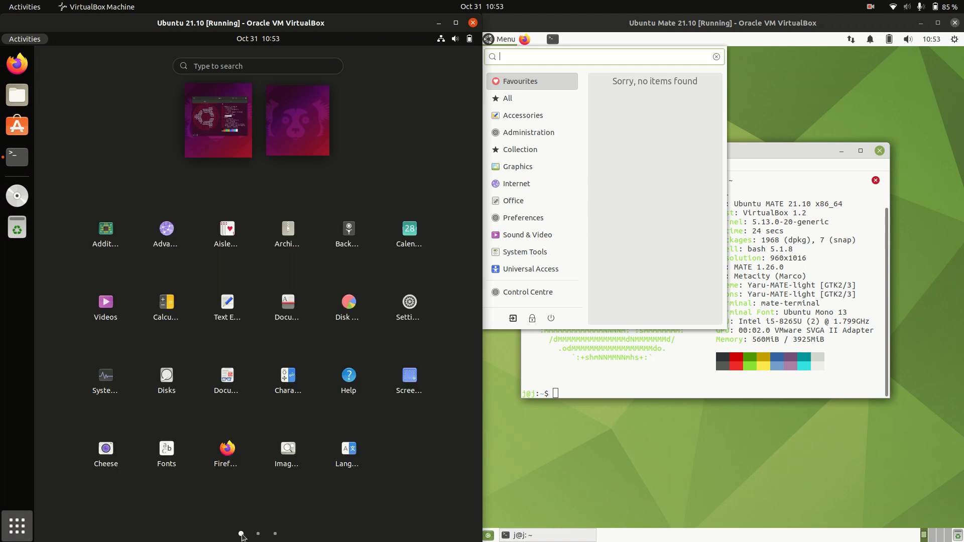
pyautogui.moveTo(277, 102)
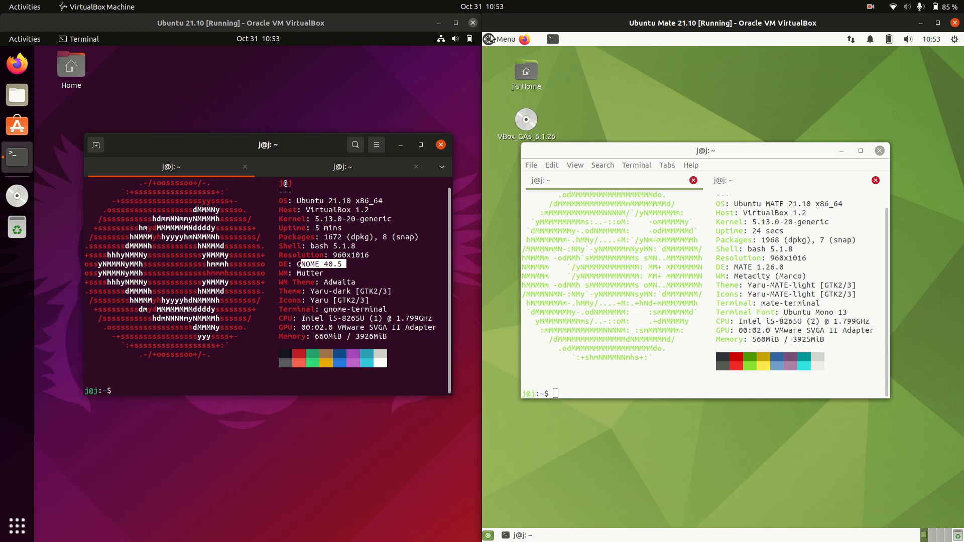
# Step: Compare the GNOME and MATE desktop right-click context menus and dismiss them
pyautogui.click(500, 38)
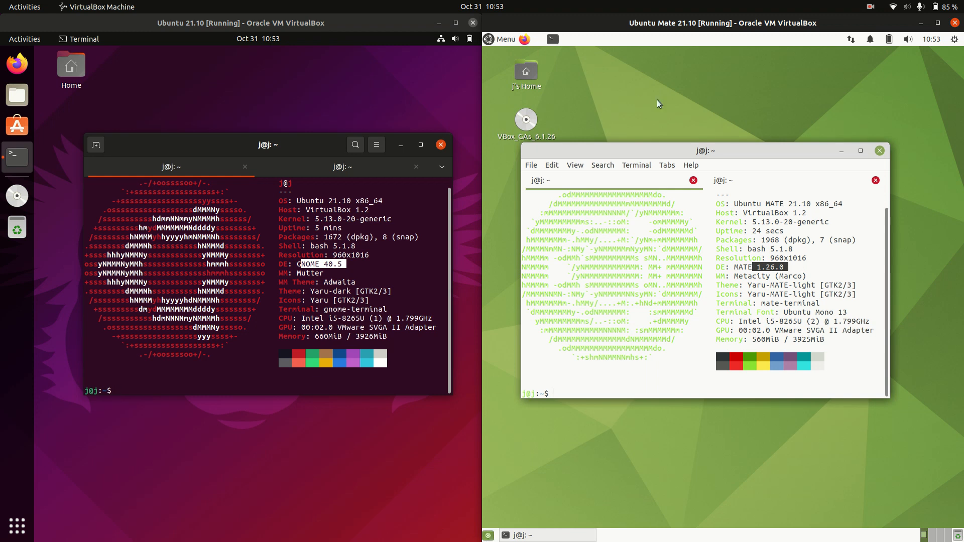
pyautogui.rightClick(657, 104)
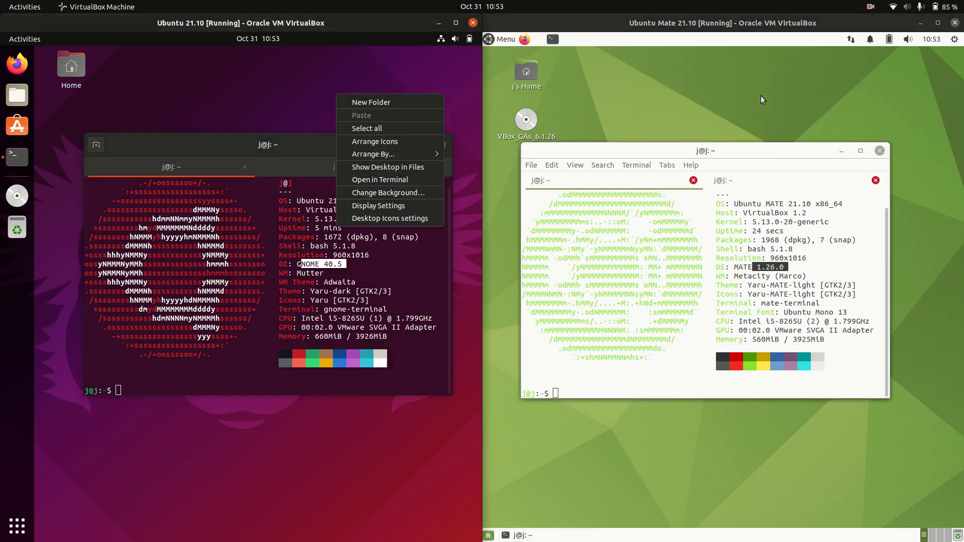
pyautogui.rightClick(750, 86)
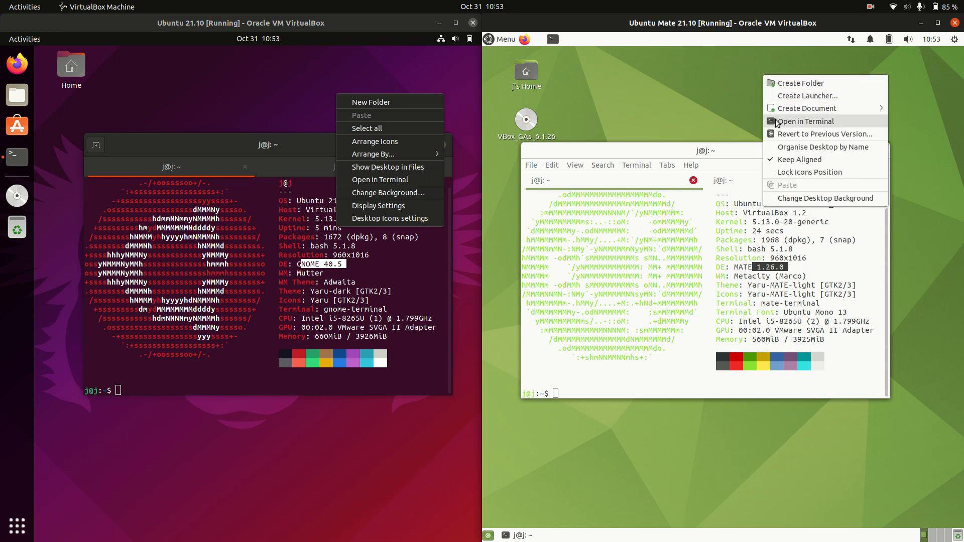
pyautogui.click(500, 38)
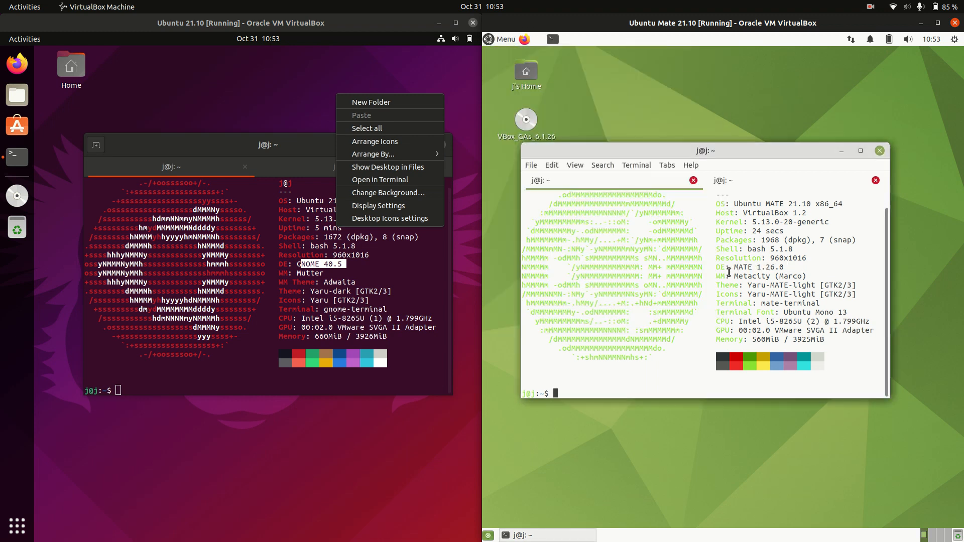
# Step: Highlight MATE in the system info and move the terminal window lower on screen
pyautogui.doubleClick(741, 267)
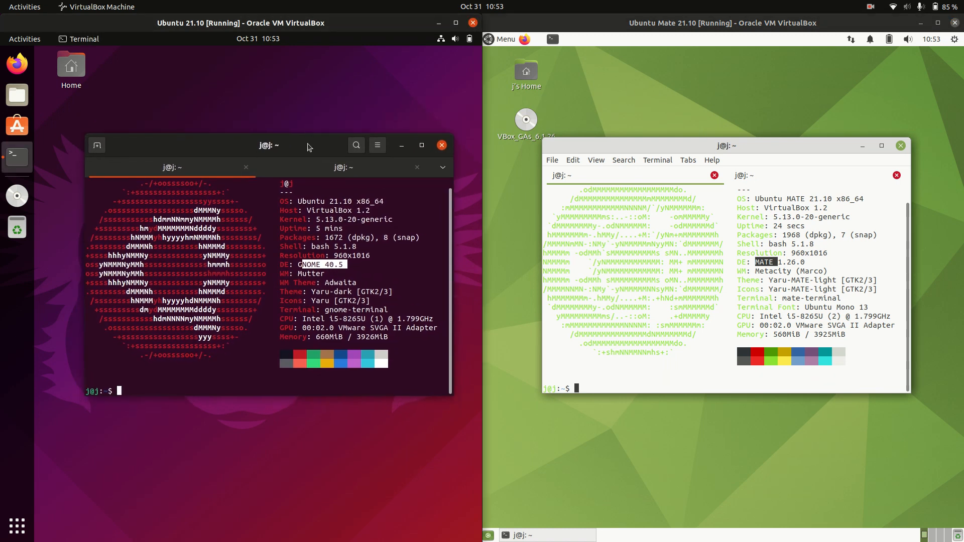
pyautogui.click(501, 39)
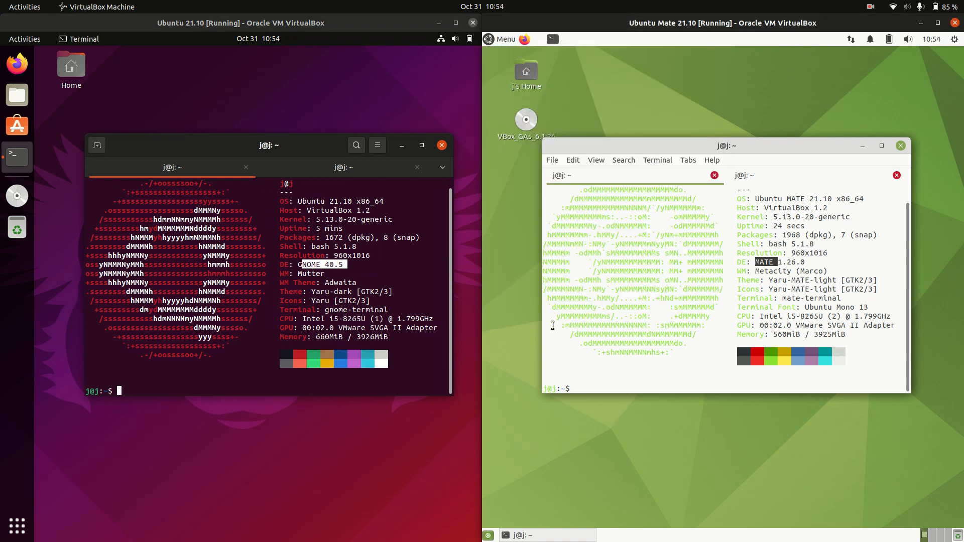
pyautogui.moveTo(532, 535)
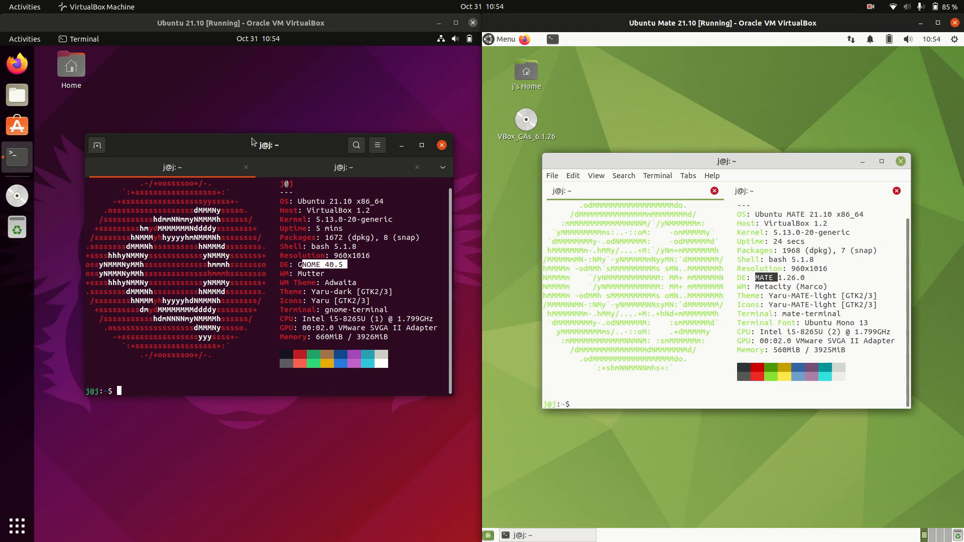
pyautogui.moveTo(250, 145); pyautogui.dragTo(279, 172)
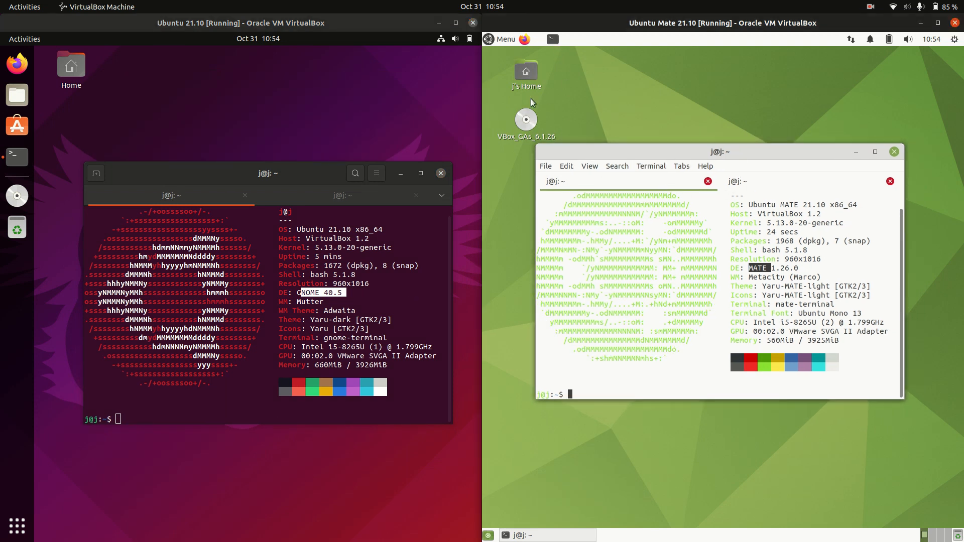
pyautogui.moveTo(586, 42)
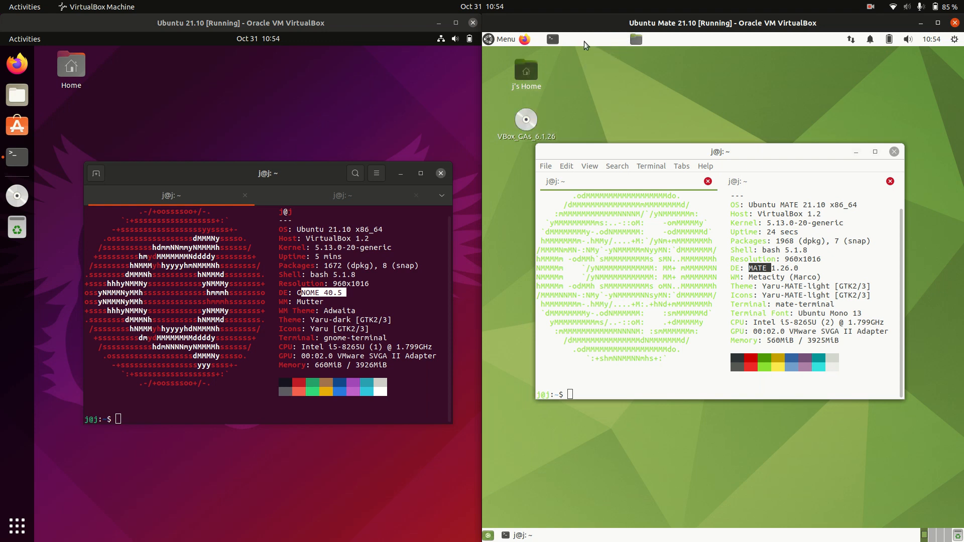
# Step: View the About dialogs of GNOME Files and Caja, highlighting the Files version number
pyautogui.click(635, 39)
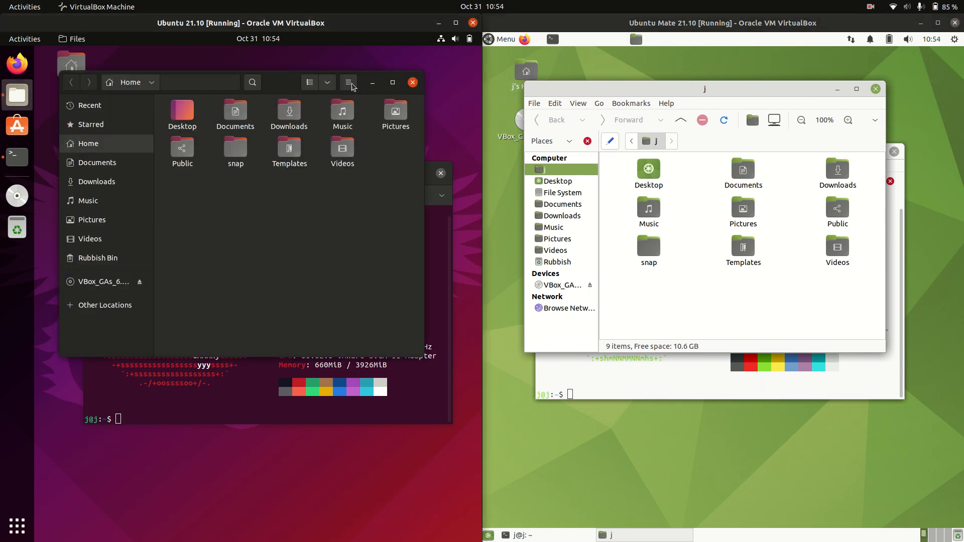
pyautogui.click(348, 81)
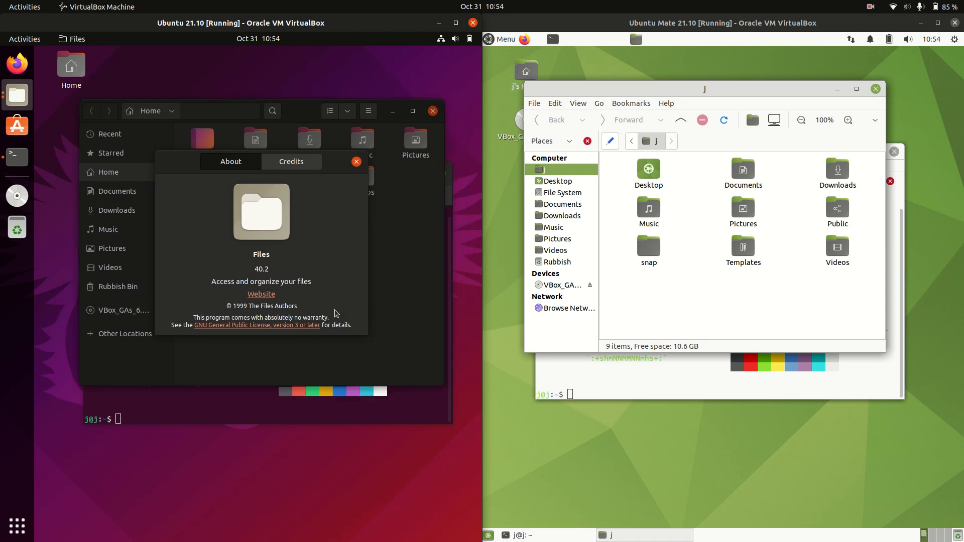
pyautogui.doubleClick(261, 253)
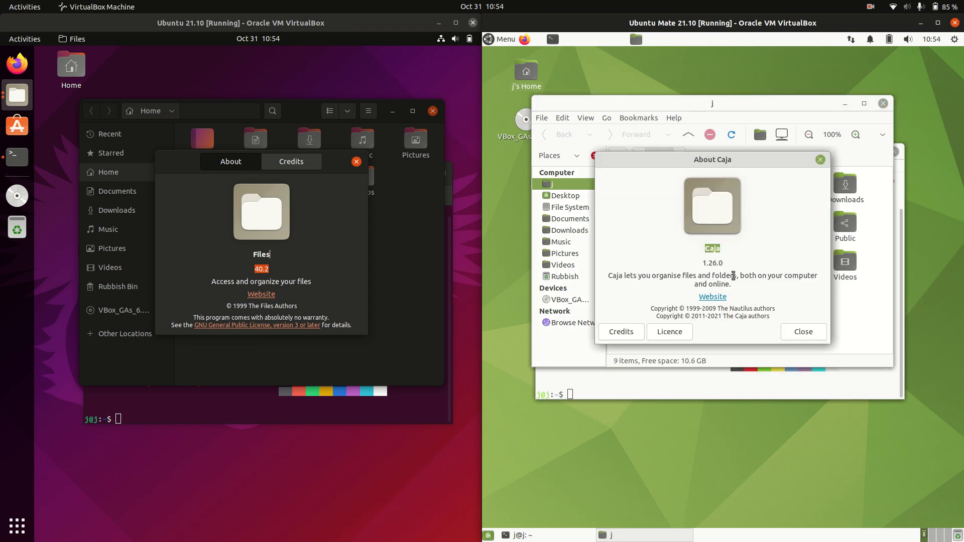
pyautogui.moveTo(820, 161)
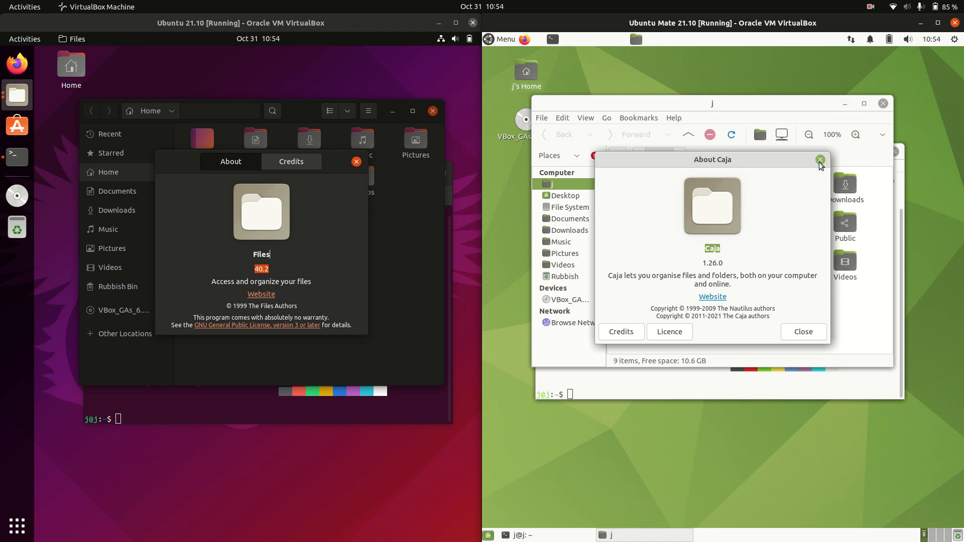
pyautogui.click(355, 161)
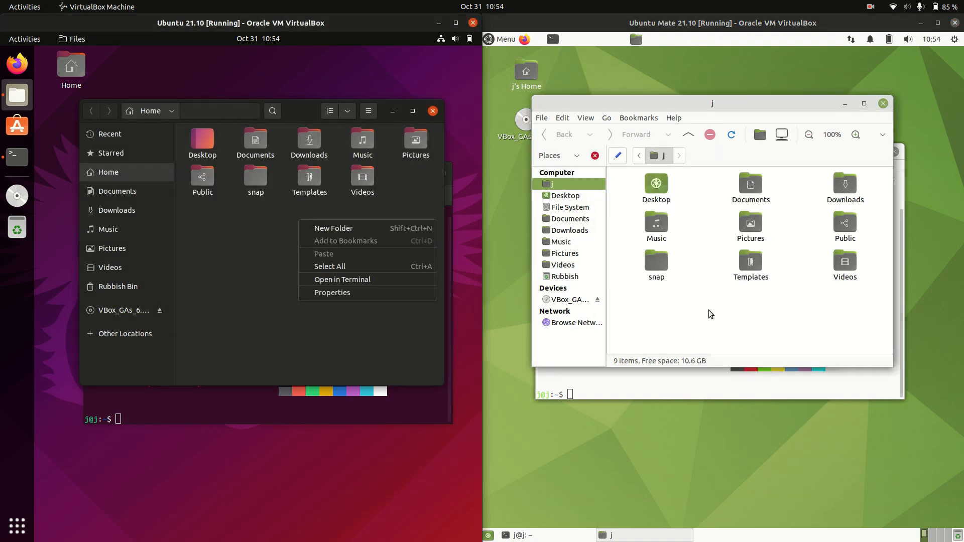
# Step: Compare the Caja folder context menu with the Files hamburger menu, then close both file managers
pyautogui.rightClick(710, 314)
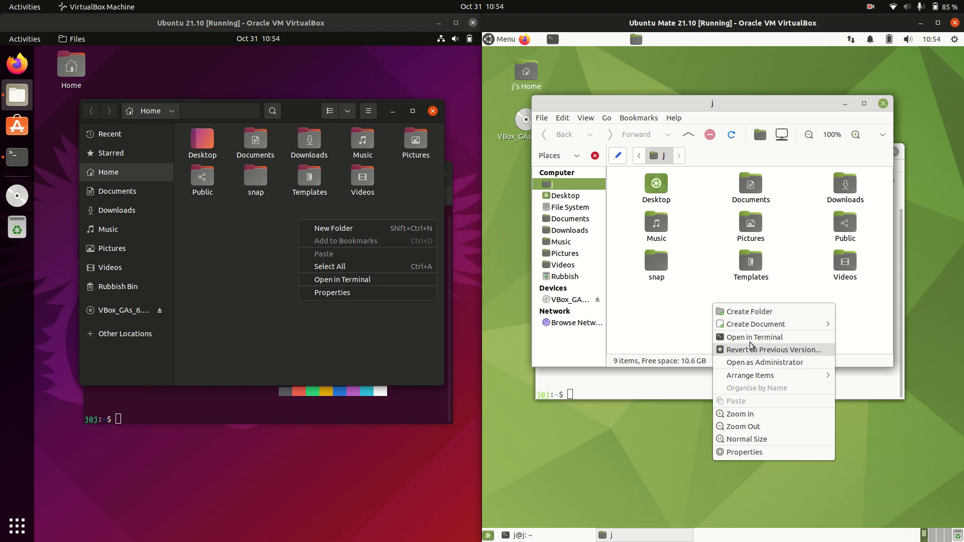
pyautogui.moveTo(319, 322)
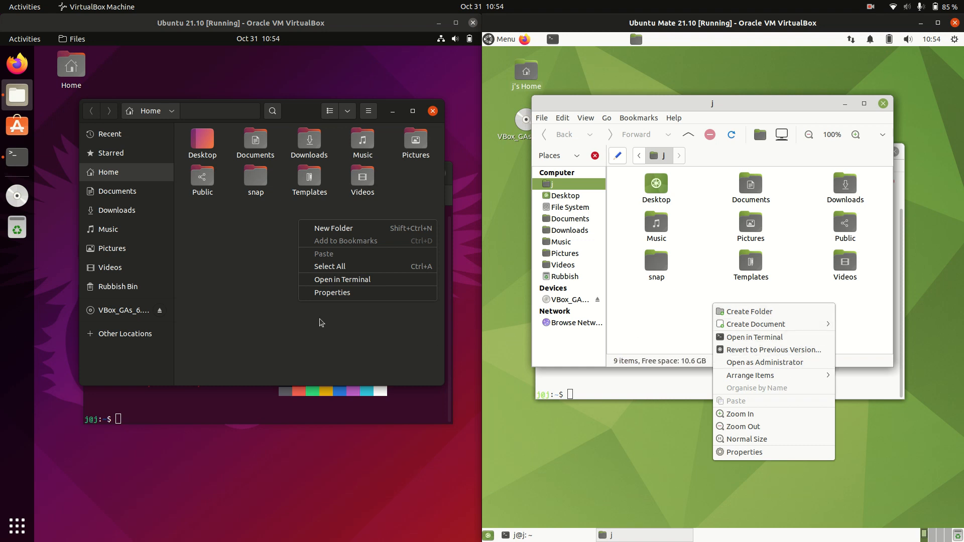
pyautogui.moveTo(277, 299)
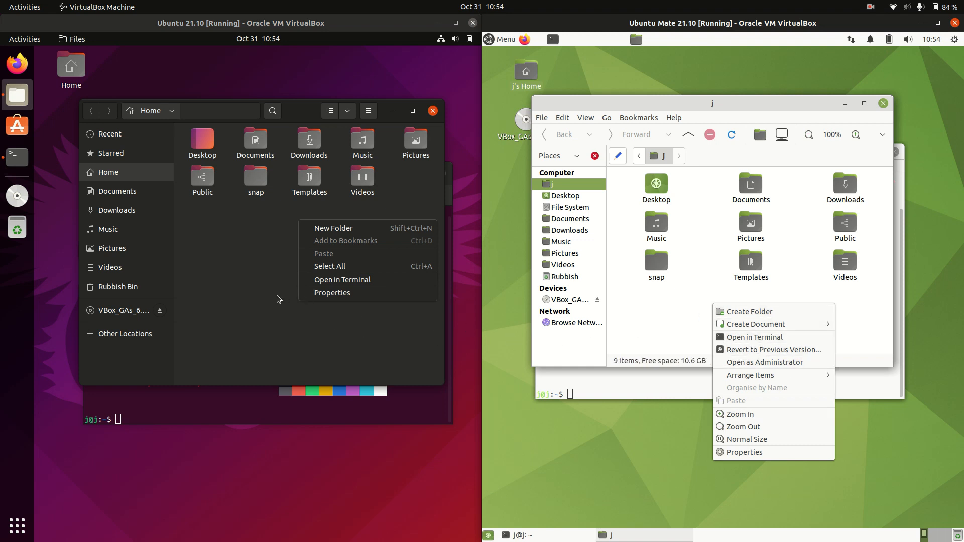
pyautogui.click(367, 111)
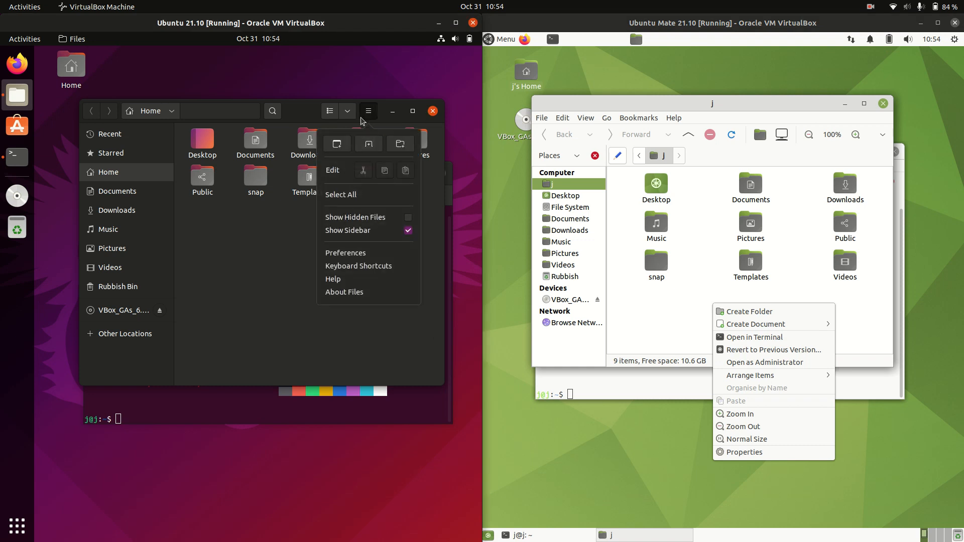
pyautogui.moveTo(362, 217)
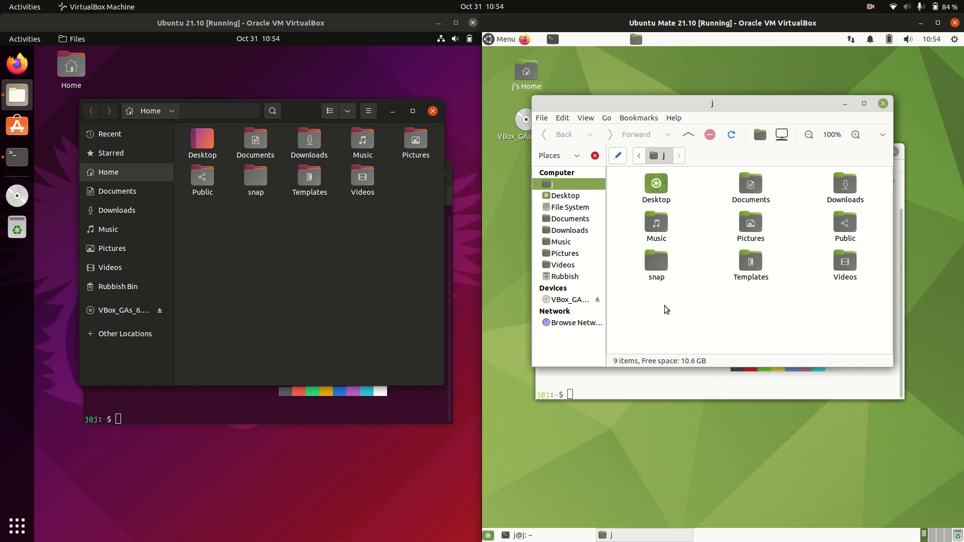
pyautogui.moveTo(523, 39)
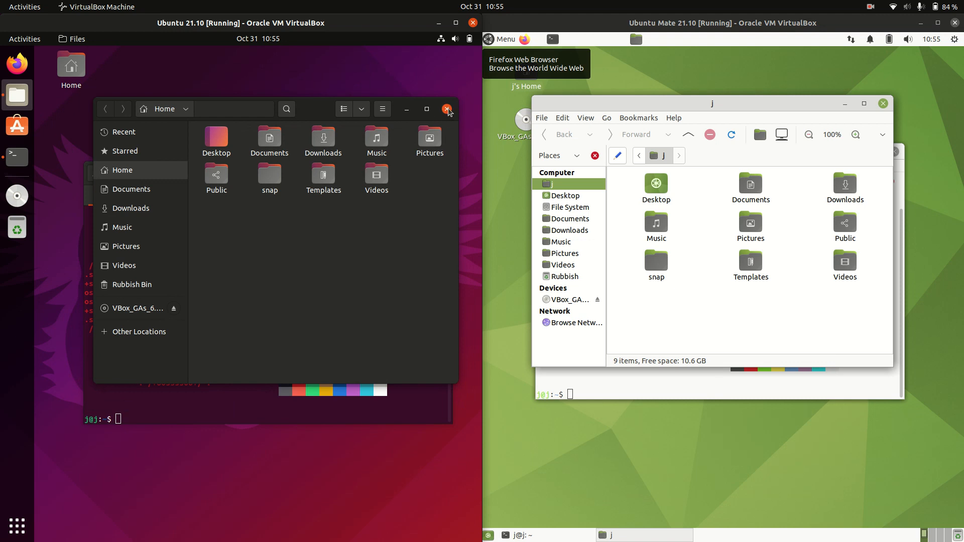
pyautogui.moveTo(521, 184)
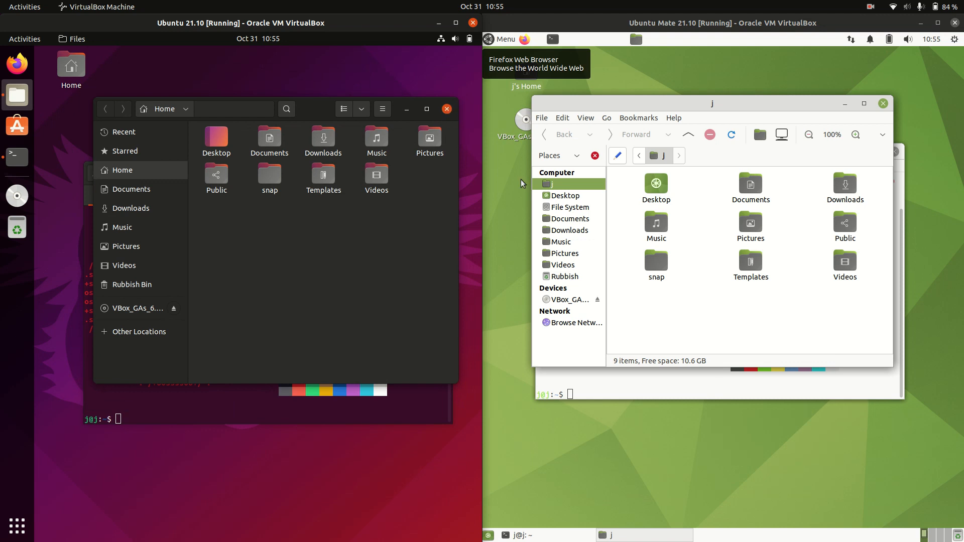
pyautogui.click(882, 103)
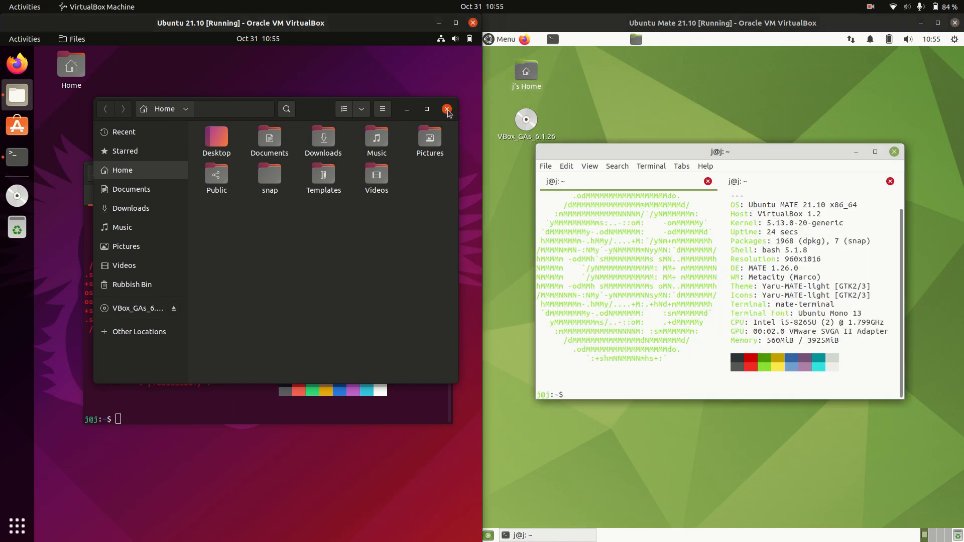
pyautogui.click(446, 109)
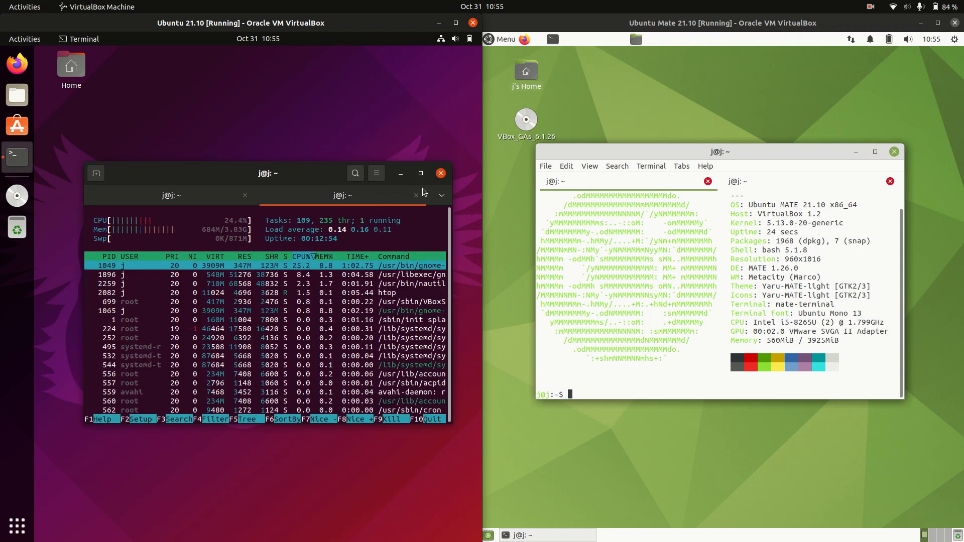